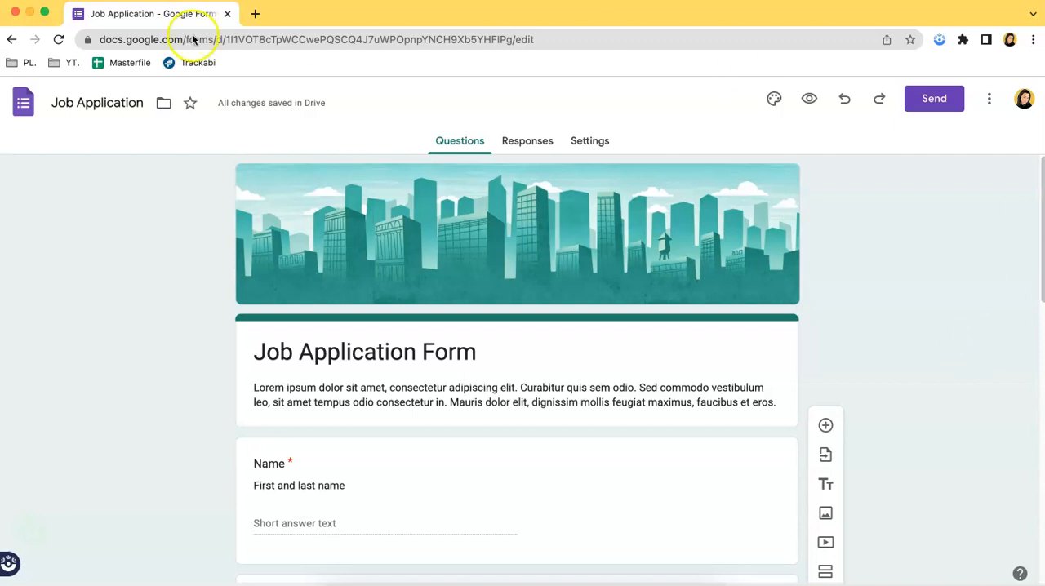
Review the Name question and scroll through the remaining questions in the form editor
{"action": "scroll", "scroll_direction": "down", "scroll_amount": 3}
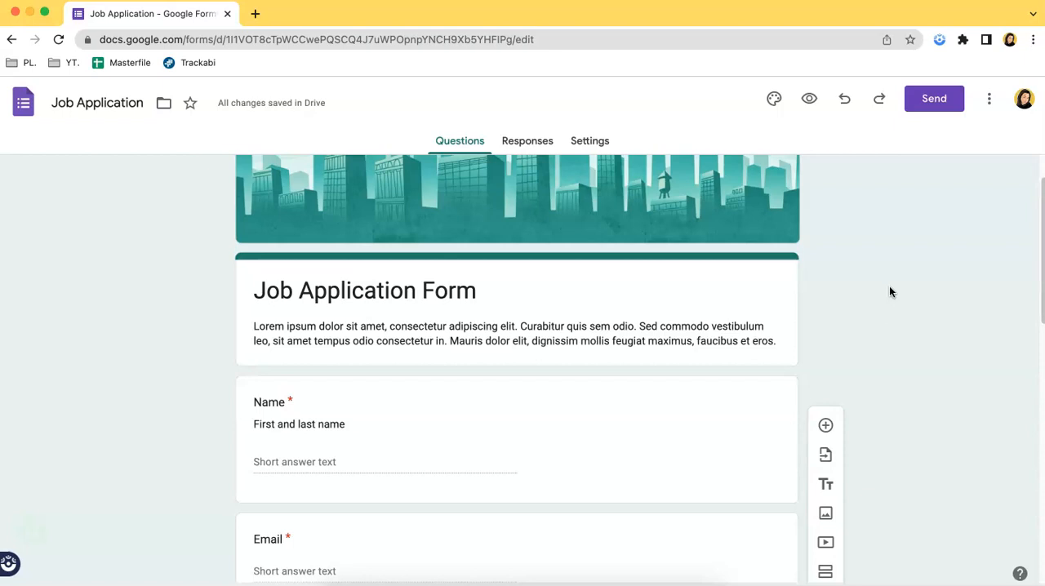
{"action": "scroll", "scroll_direction": "down", "scroll_amount": 3}
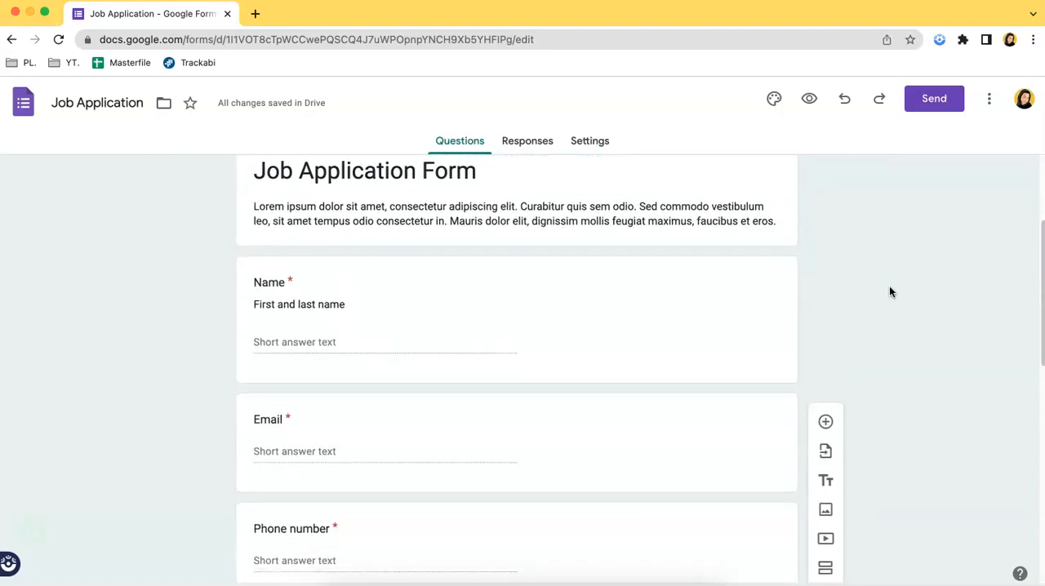
{"action": "left_click", "coordinate": [281, 294]}
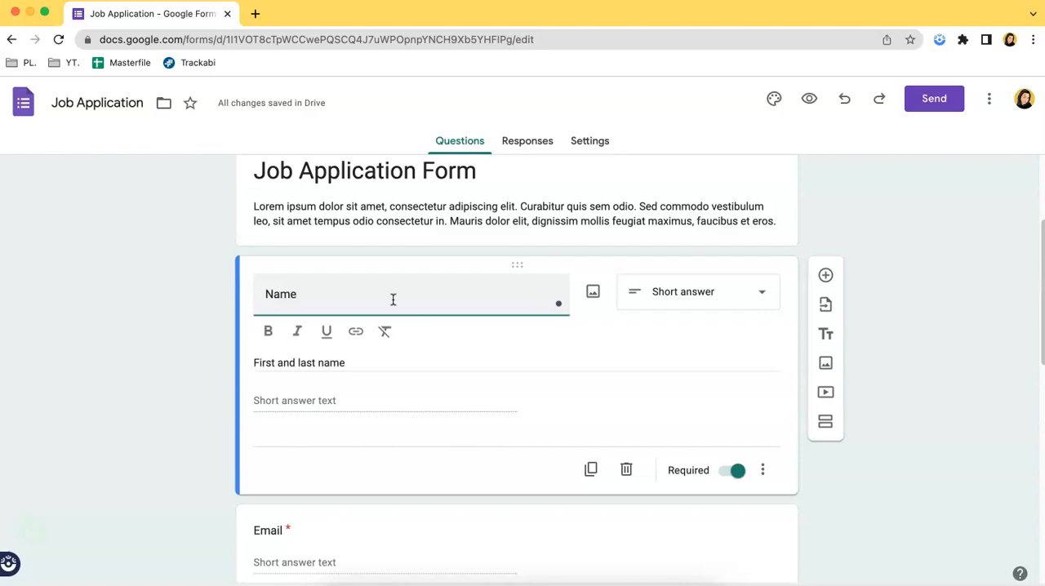
{"action": "scroll", "scroll_direction": "down", "scroll_amount": 3}
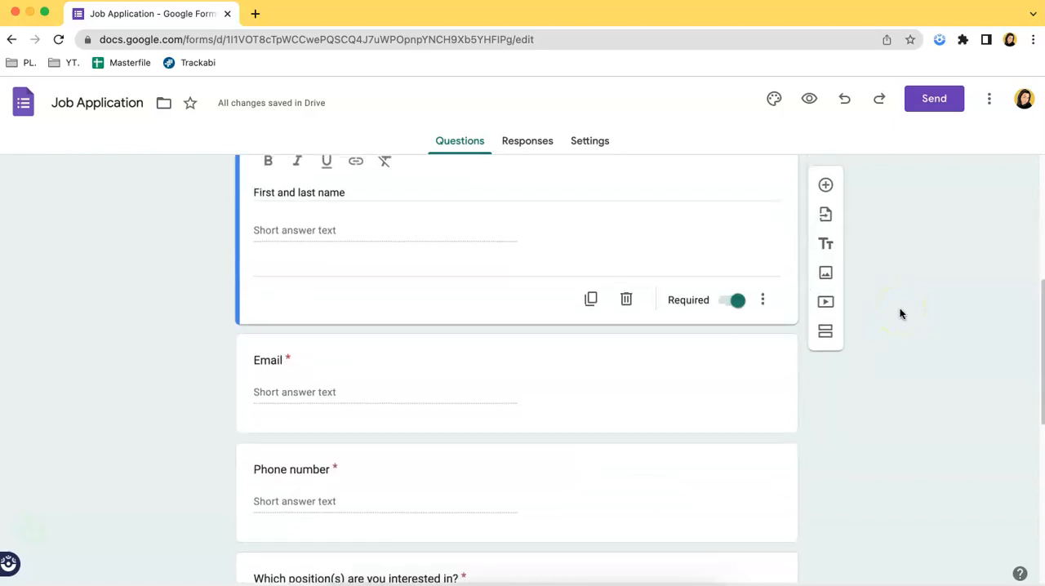
{"action": "scroll", "scroll_direction": "down", "scroll_amount": 3}
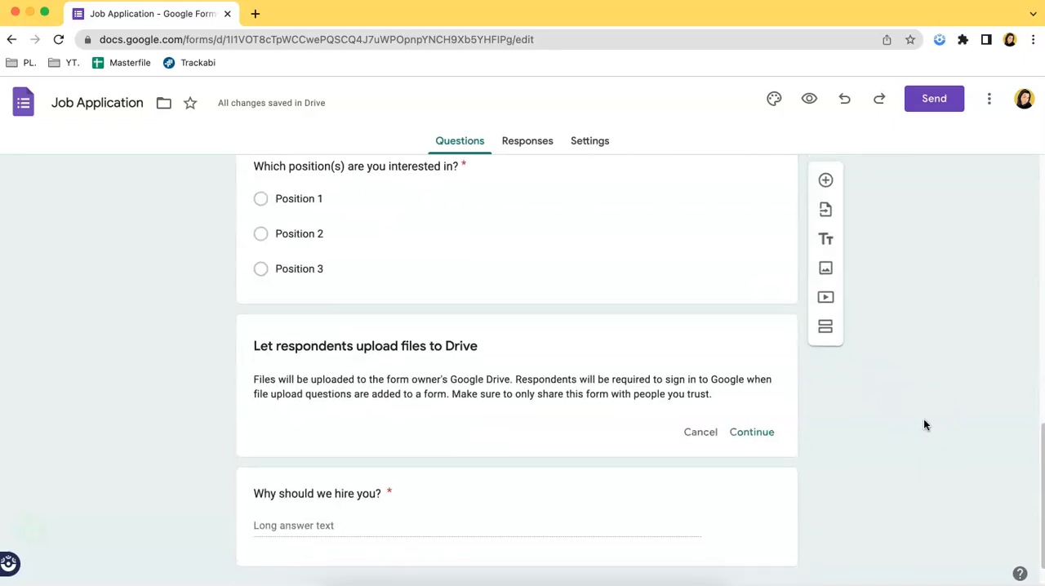
{"action": "scroll", "scroll_direction": "down", "scroll_amount": 3}
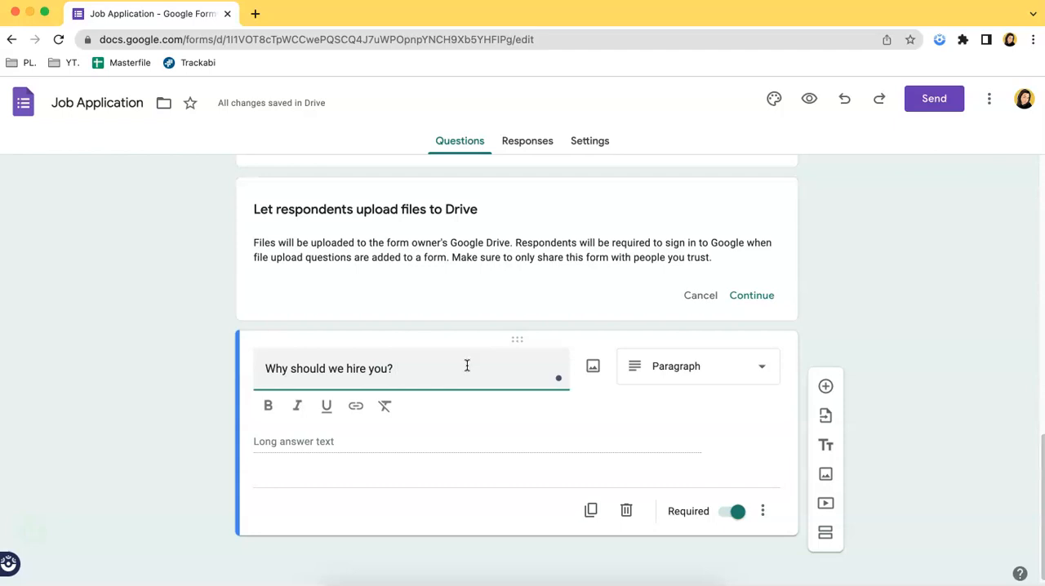
{"action": "mouse_move", "coordinate": [682, 320]}
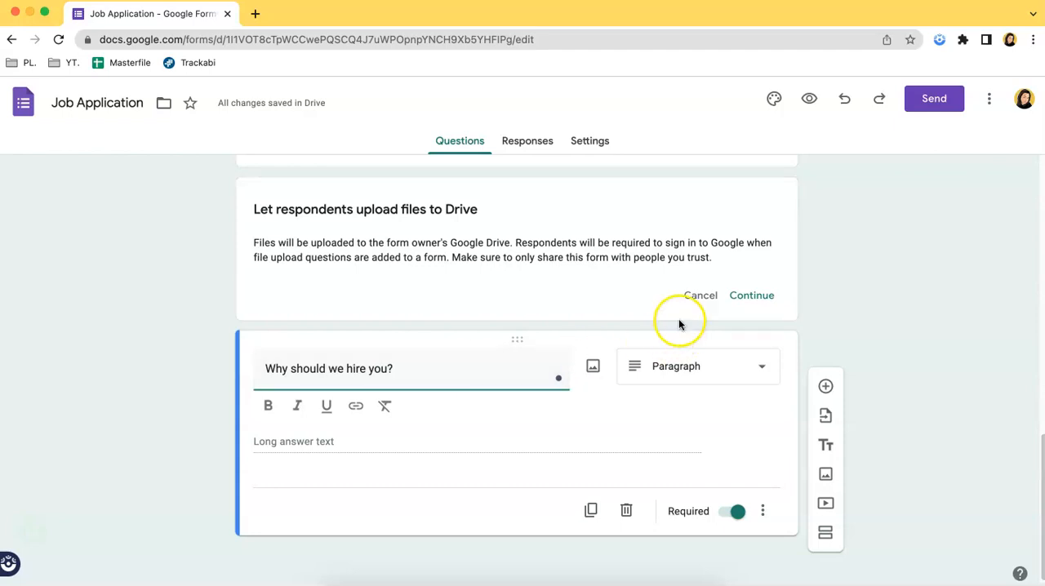
In the pre-fill version, try the Name short-answer box and the 'Why should we hire you?' paragraph box
{"action": "left_click", "coordinate": [989, 98]}
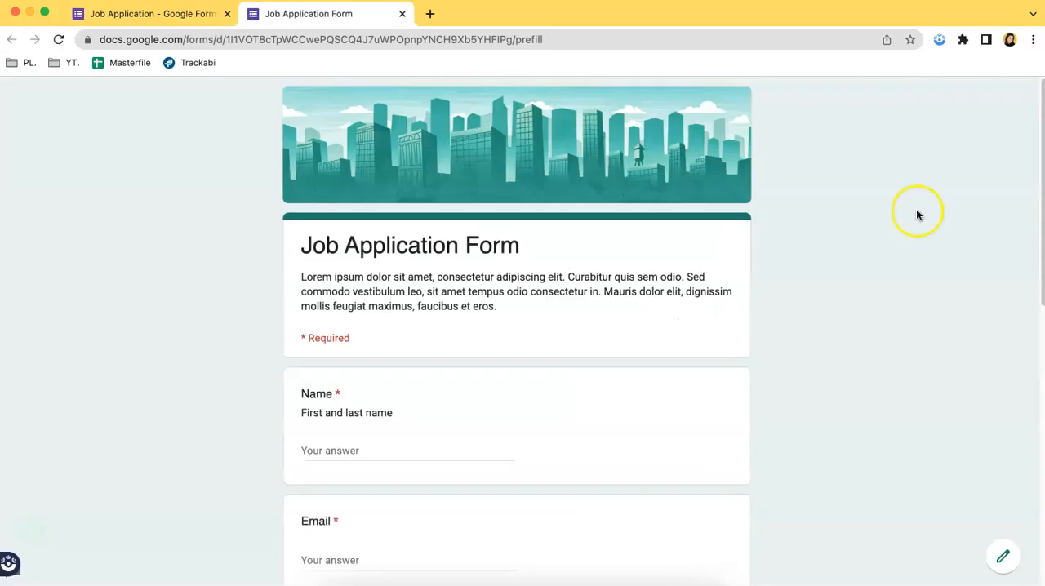
{"action": "scroll", "scroll_direction": "down", "scroll_amount": 3}
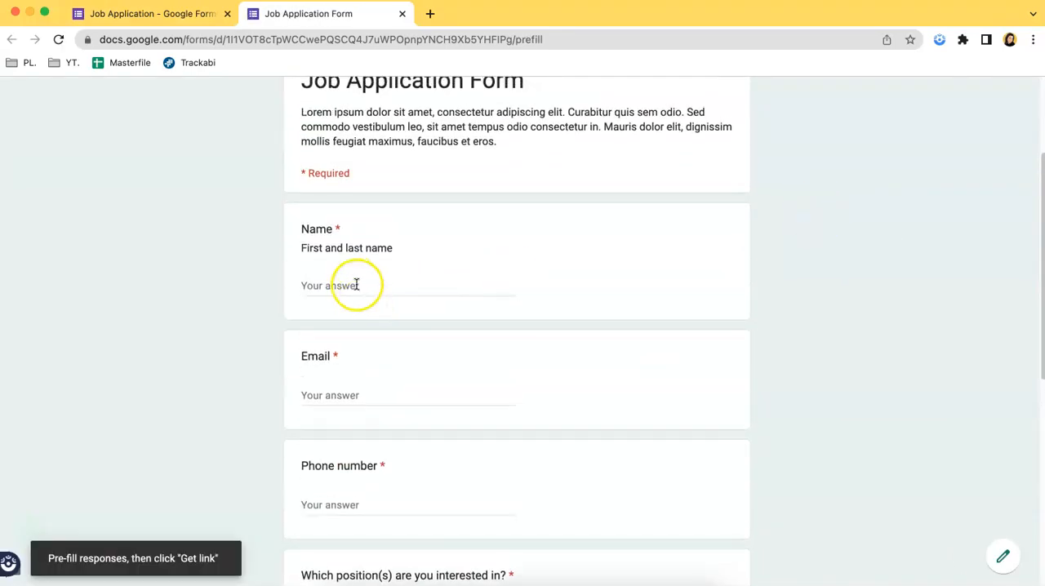
{"action": "left_click", "coordinate": [409, 284]}
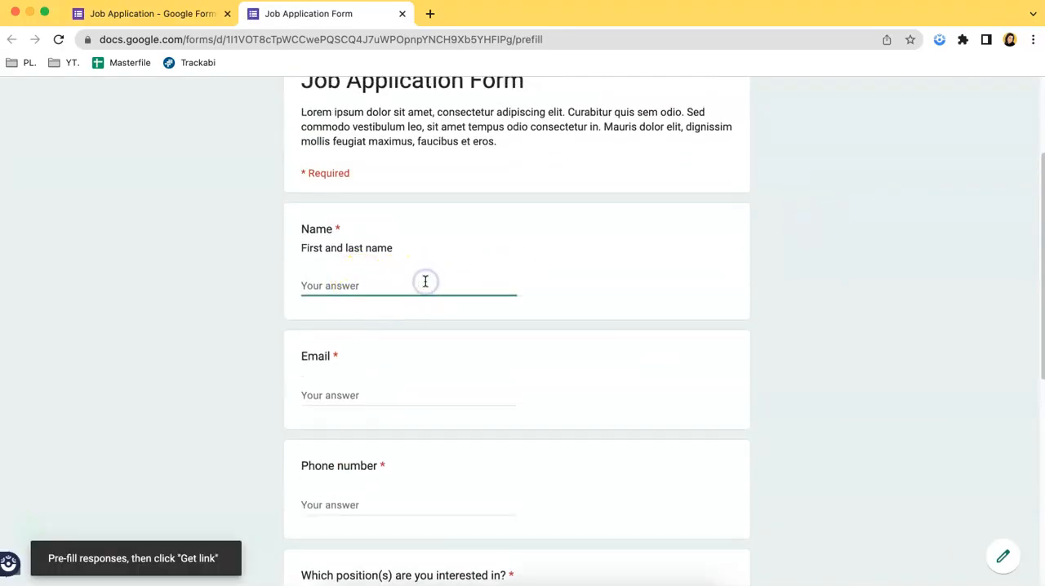
{"action": "scroll", "scroll_direction": "down", "scroll_amount": 3}
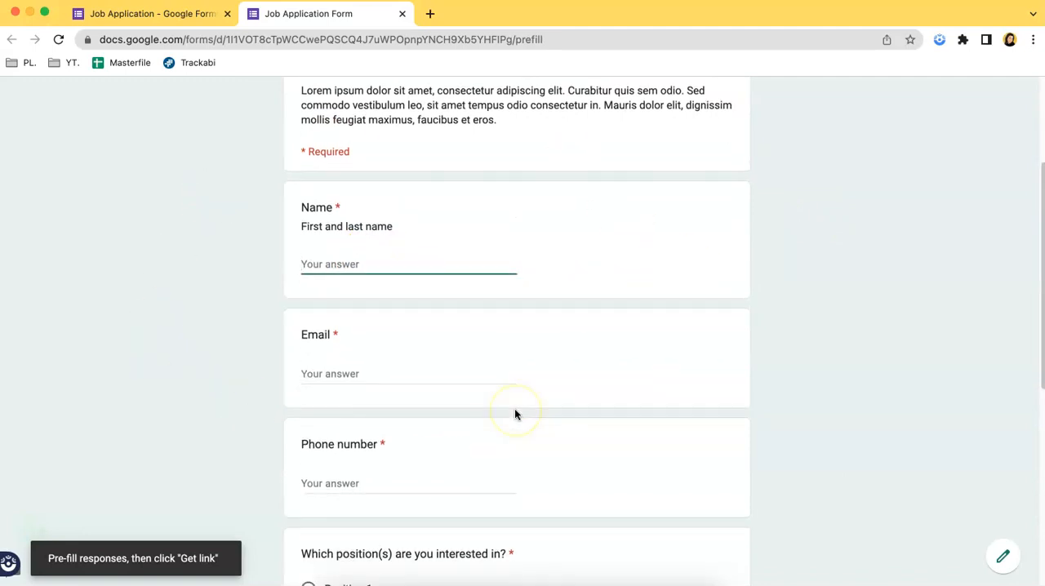
{"action": "scroll", "scroll_direction": "down", "scroll_amount": 3}
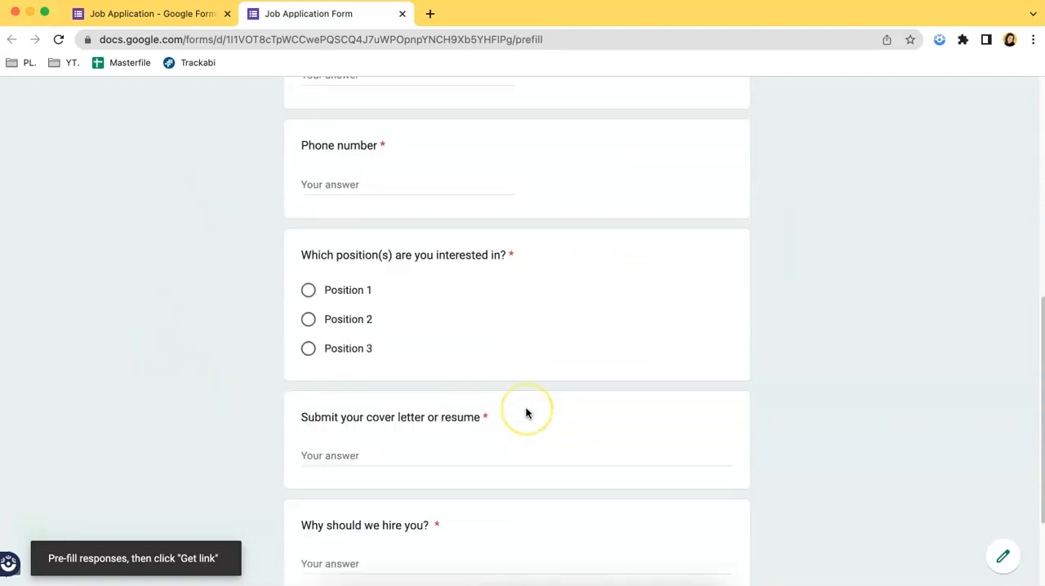
{"action": "scroll", "scroll_direction": "down", "scroll_amount": 3}
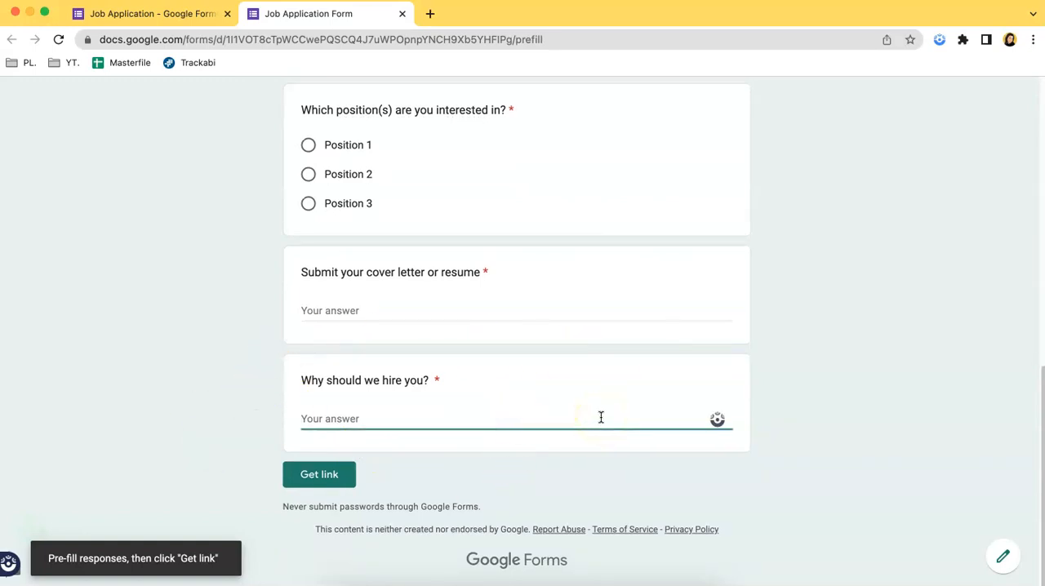
{"action": "left_click", "coordinate": [318, 473]}
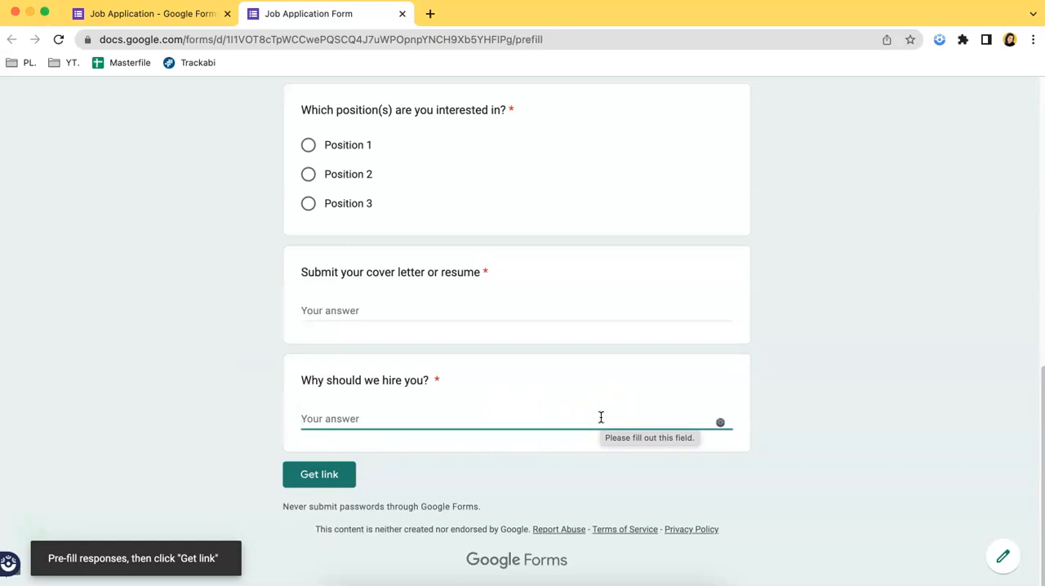